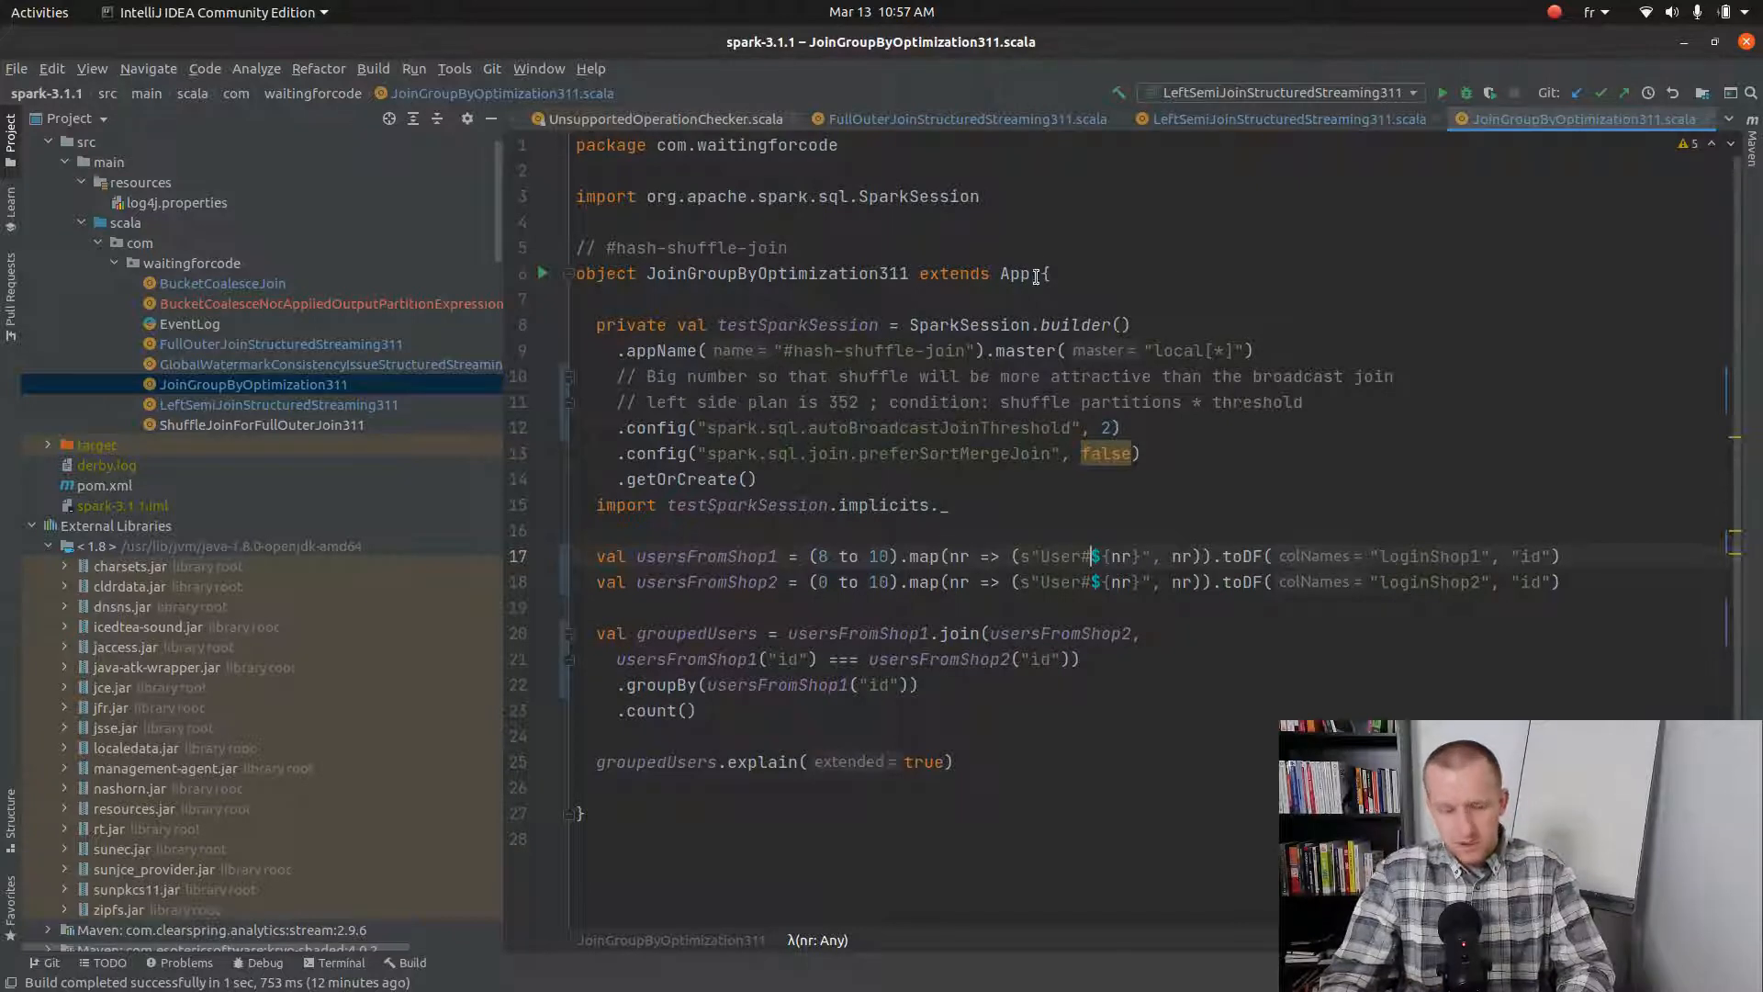
Run JoinGroupByOptimization301.scala to print its physical plan with two hashpartitioning exchanges.
scroll("down", 3)
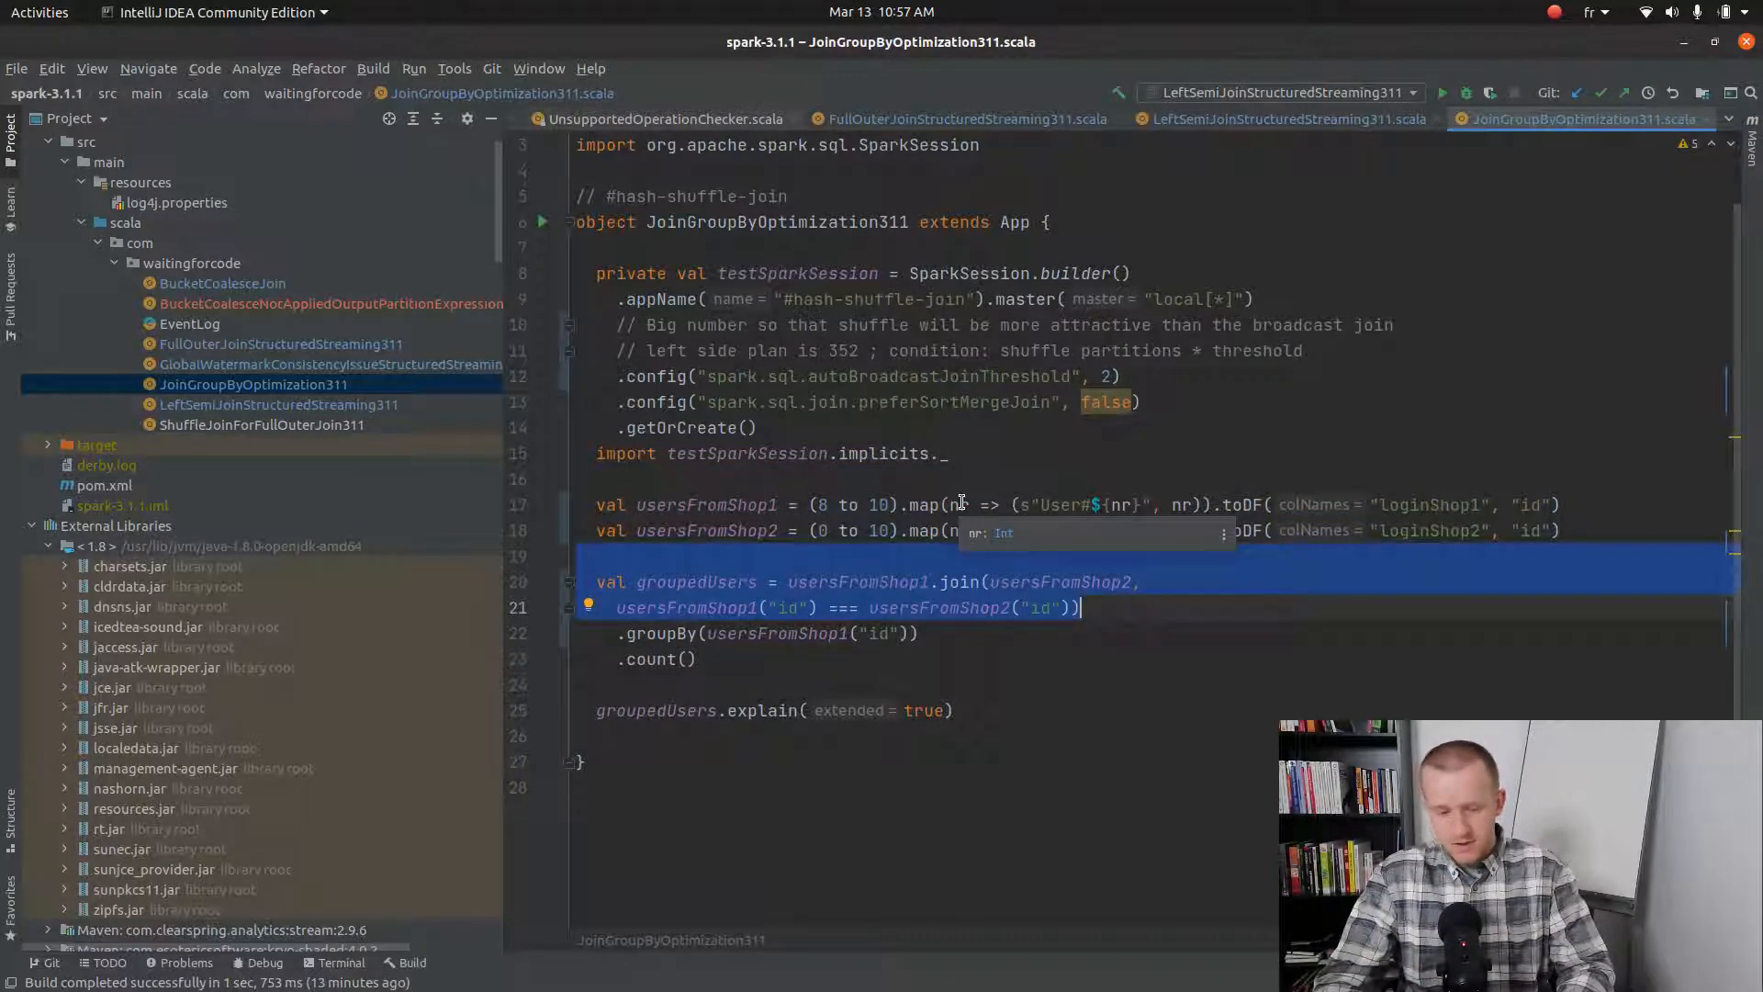
mouse_move(911, 608)
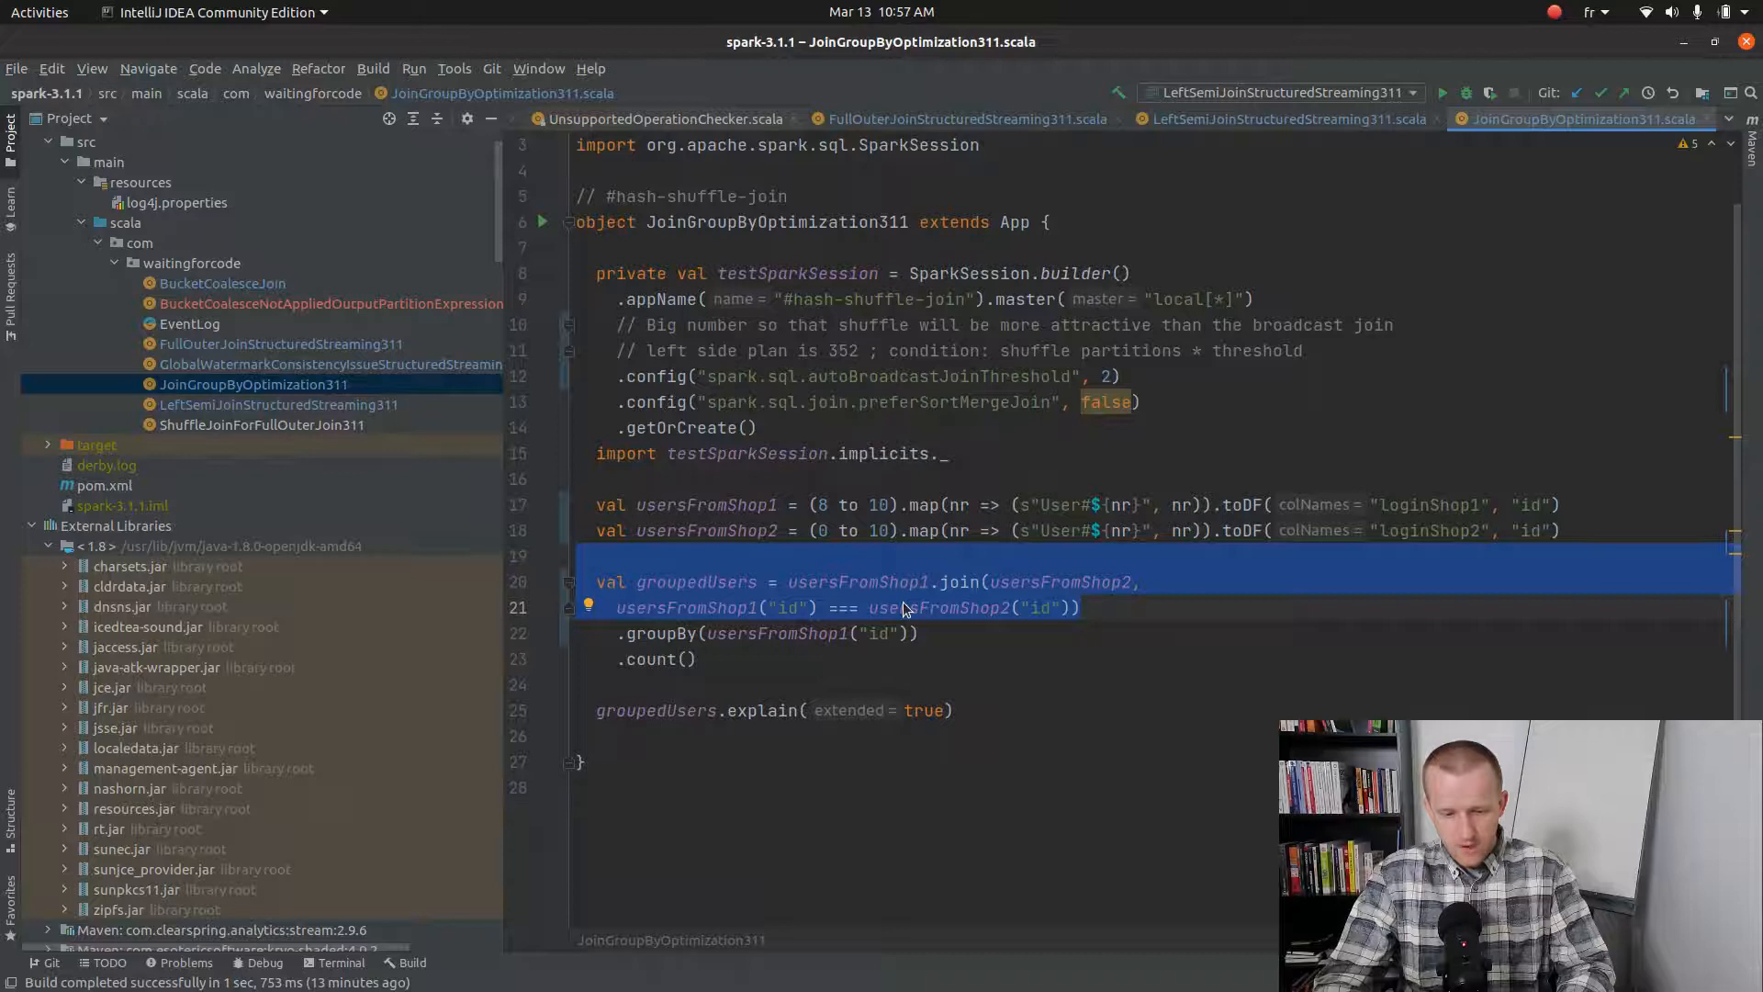
mouse_move(1064, 608)
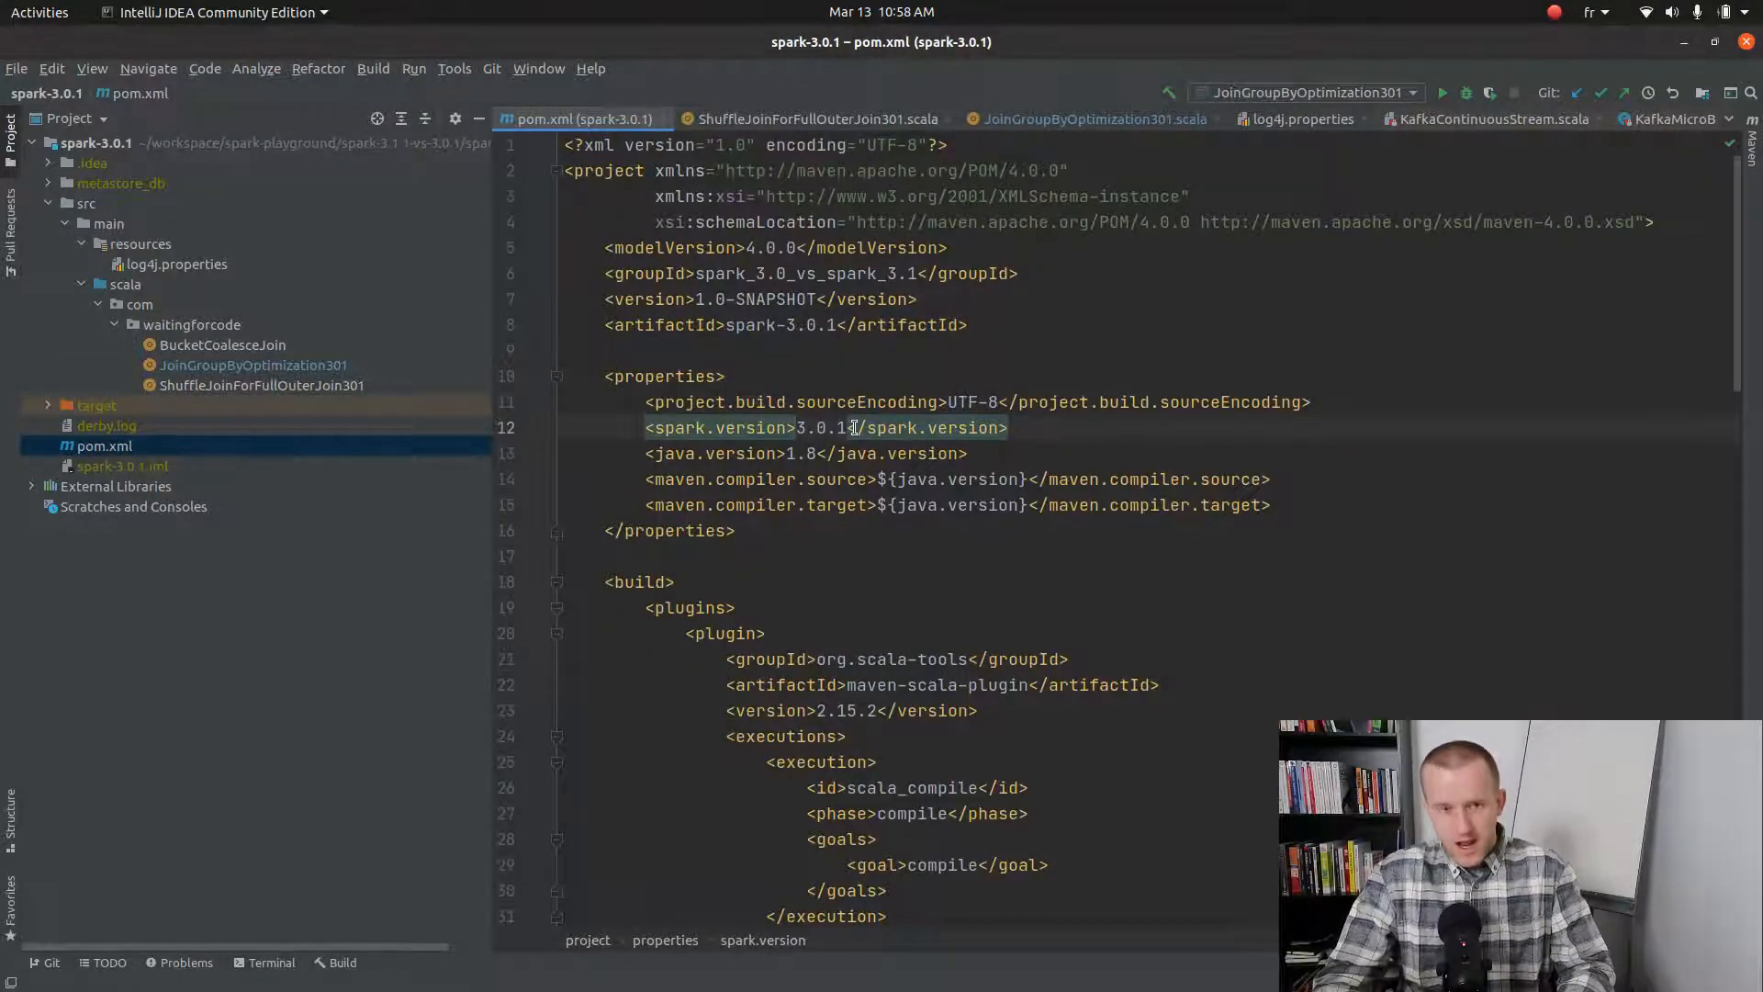
left_click(1087, 118)
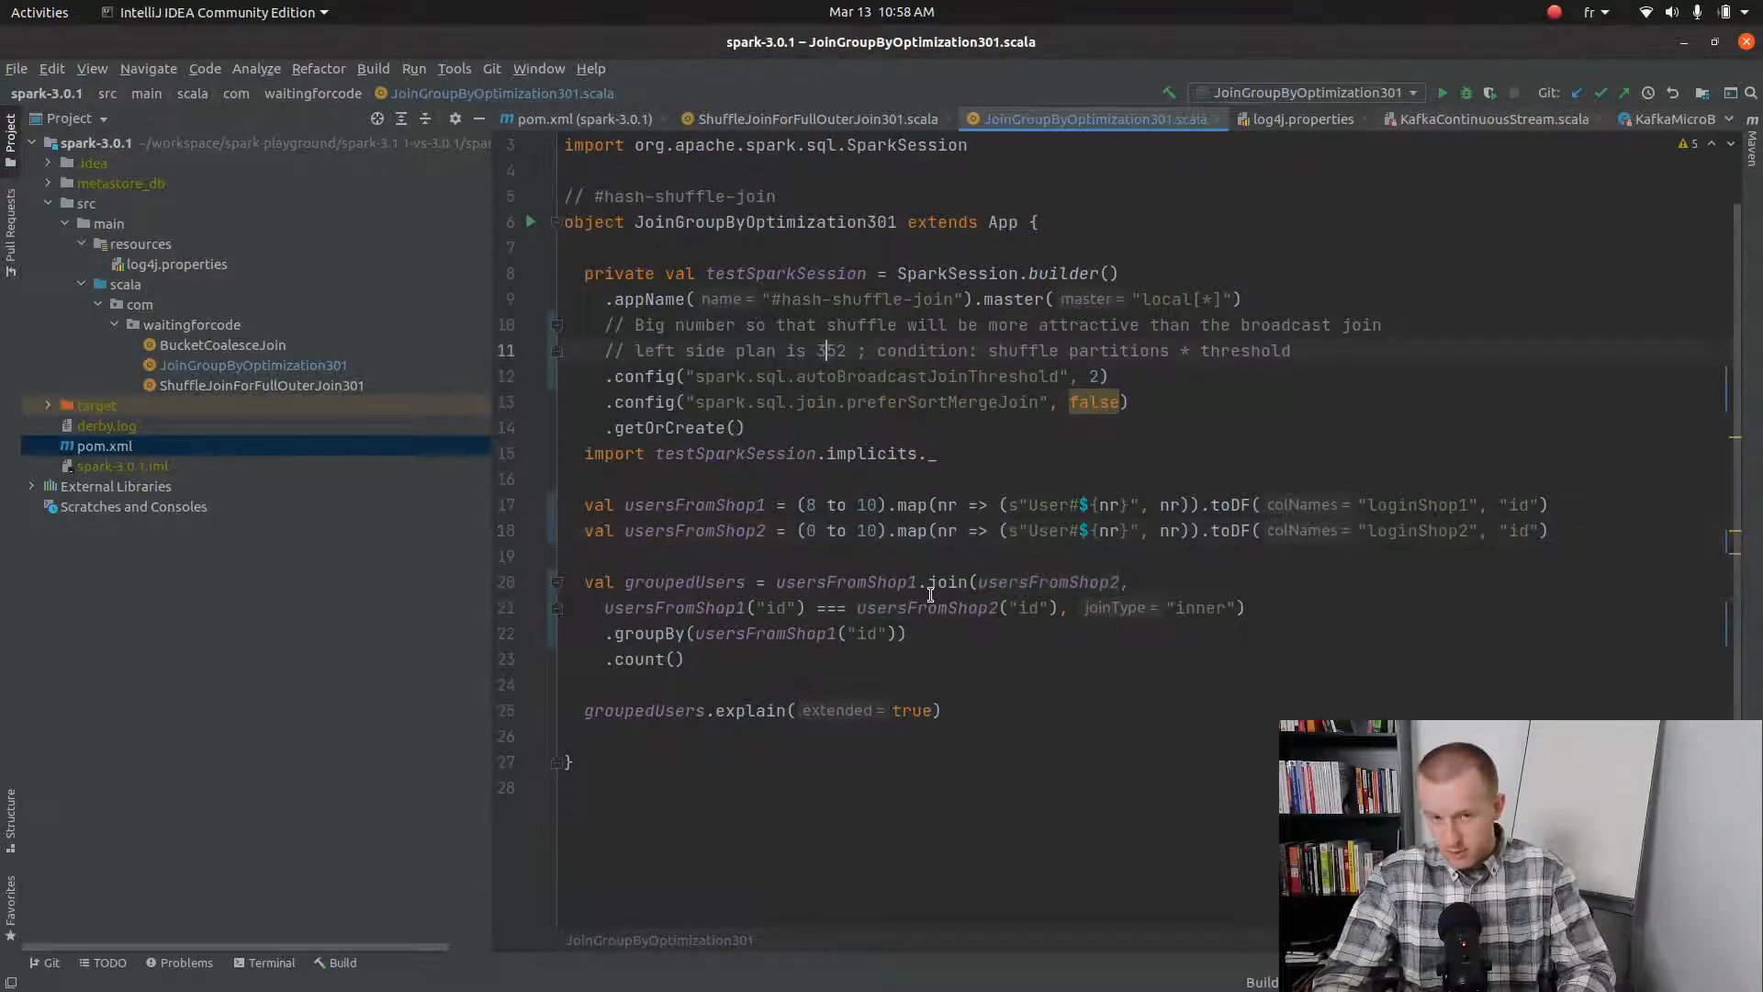
left_click(1444, 94)
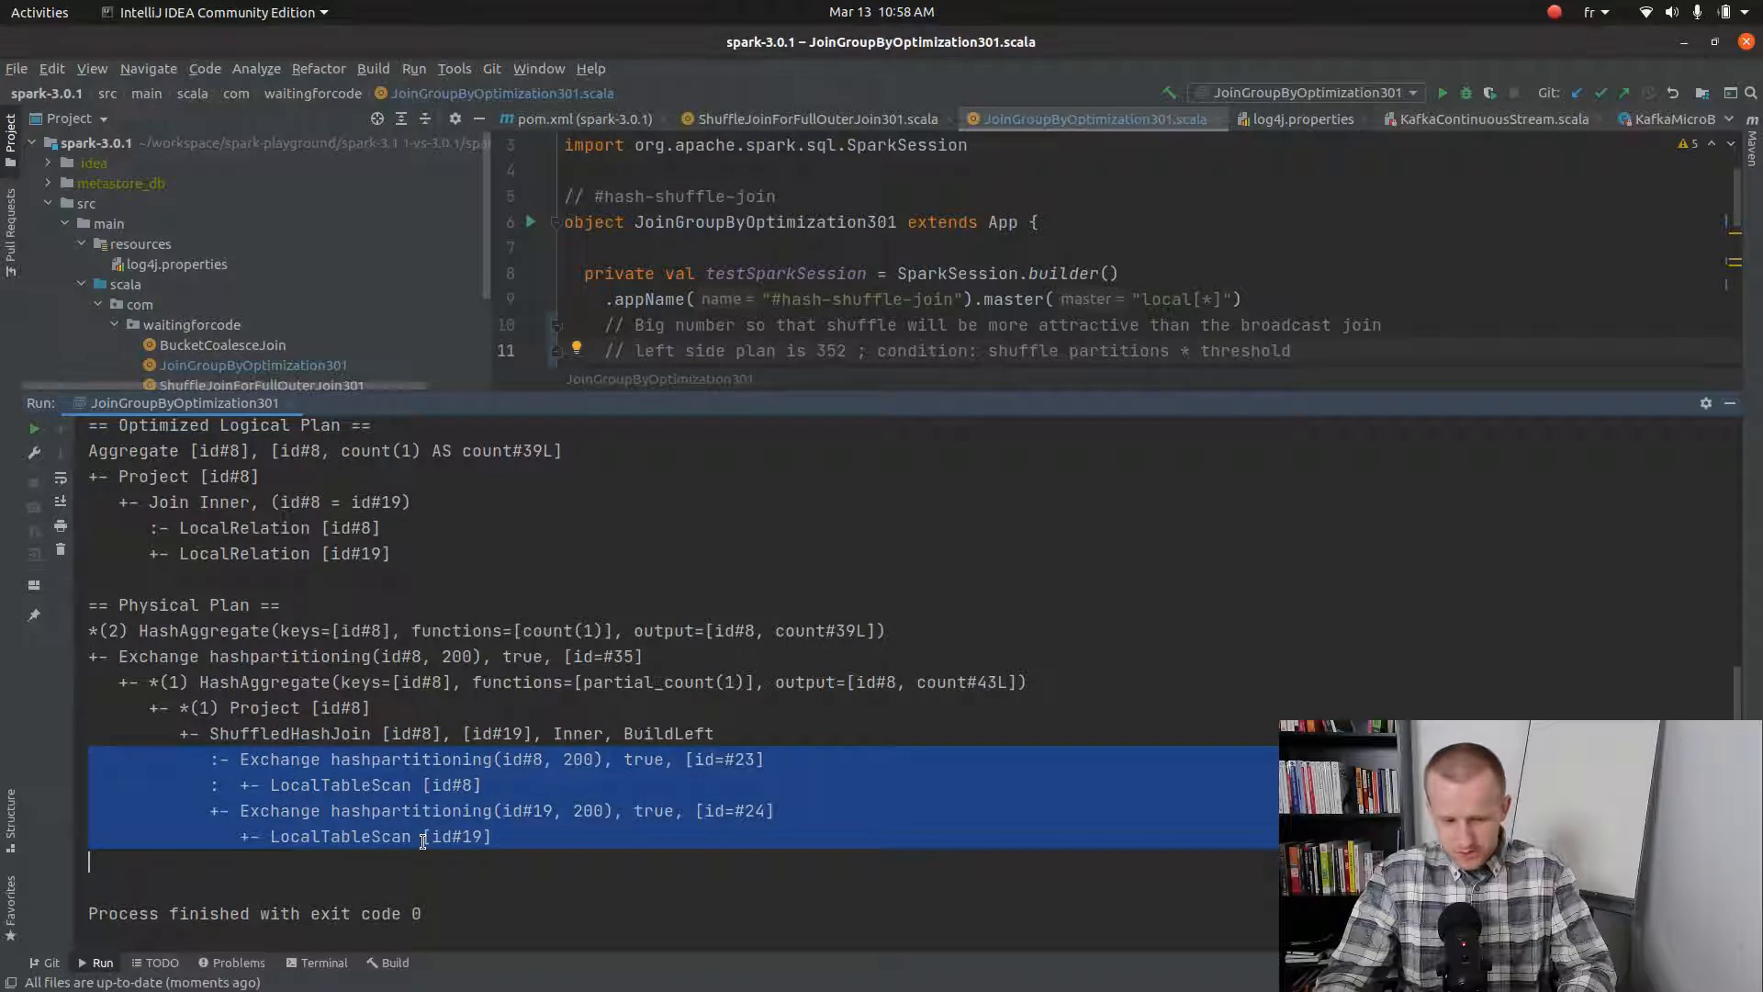
mouse_move(202, 682)
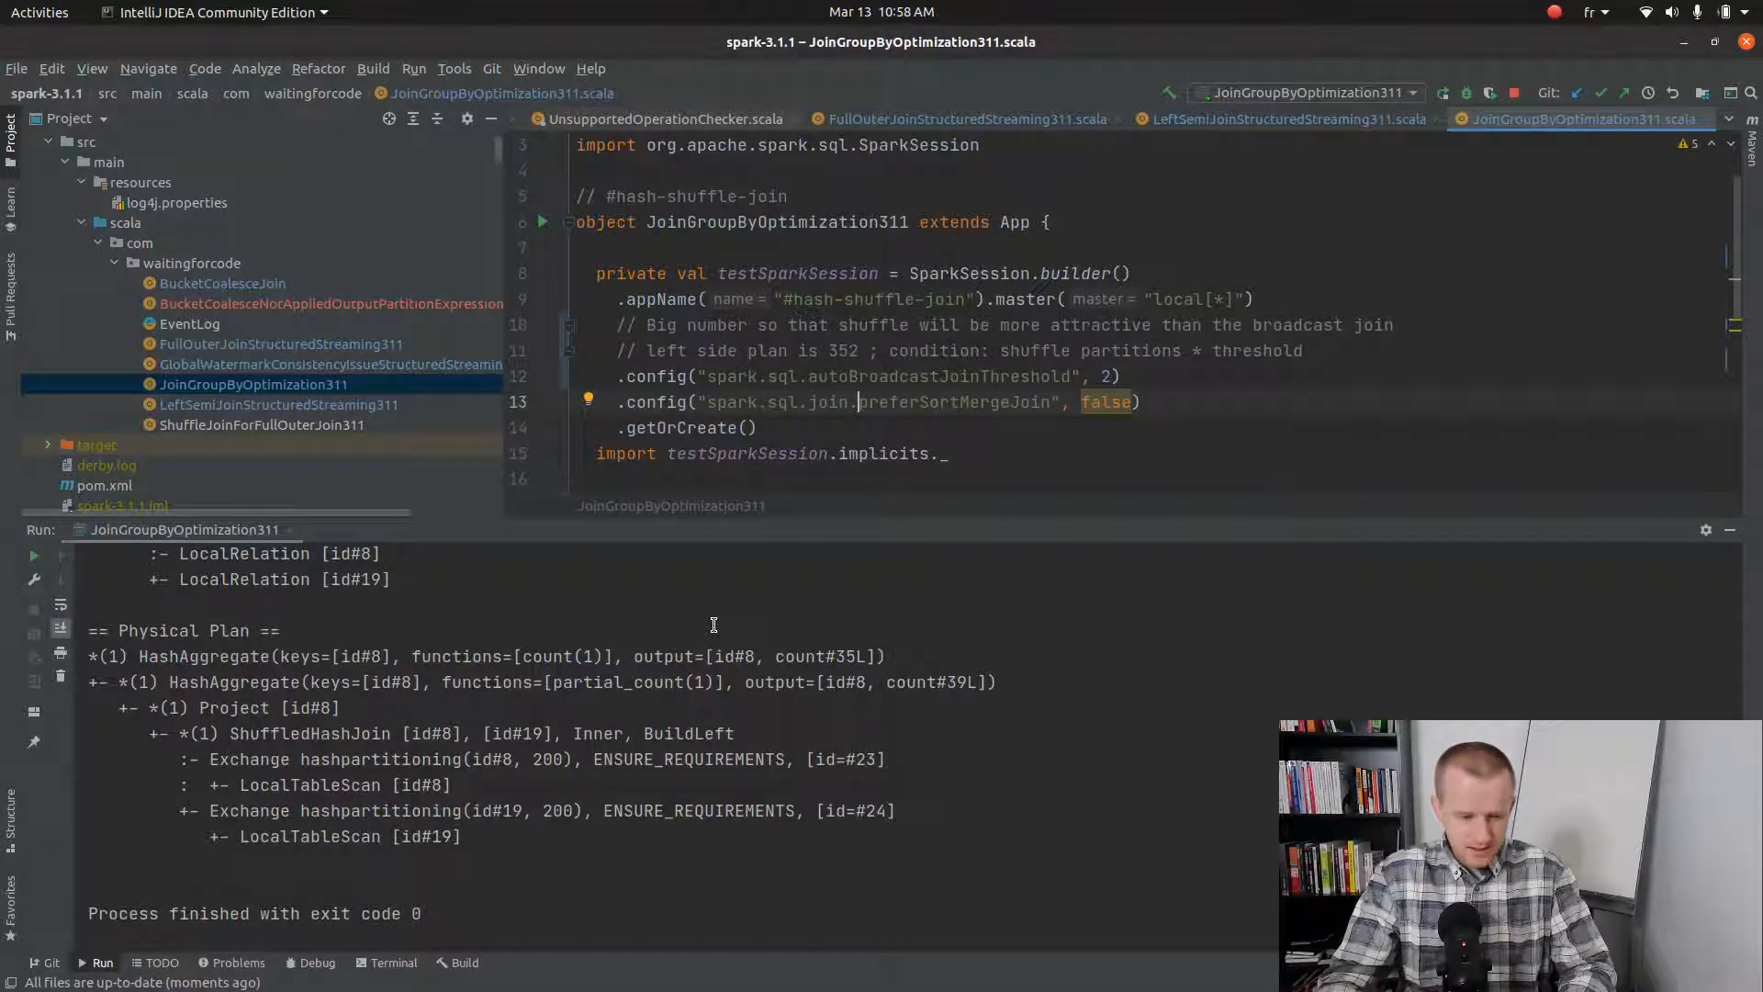
Highlight the HashAggregate node sitting directly above ShuffledHashJoin in the 3.1.1 plan.
double_click(204, 655)
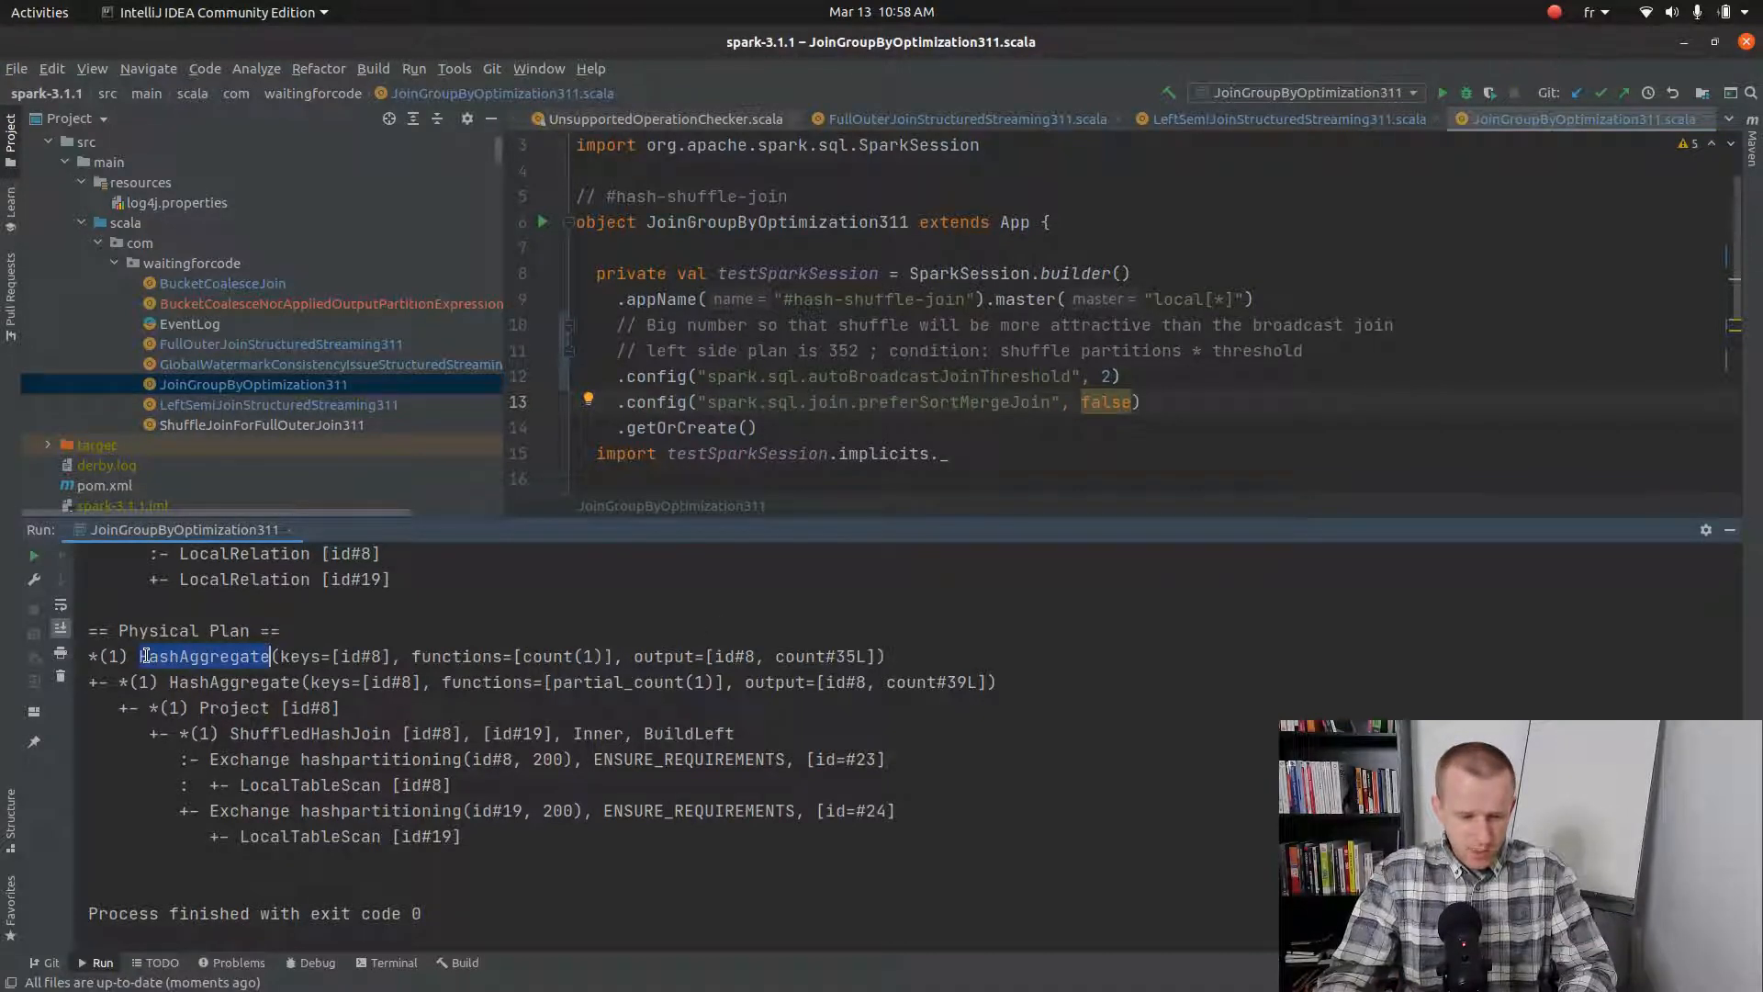